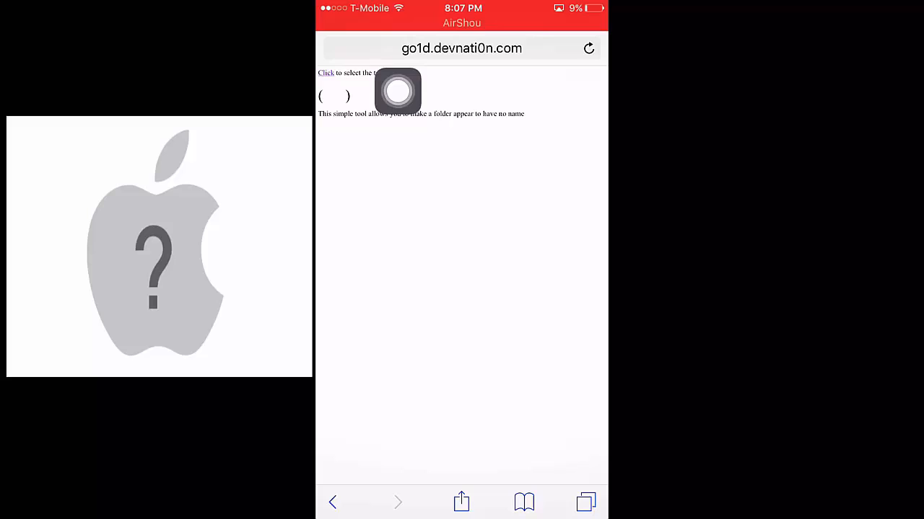
Select all of the invisible blank folder-name text between the parentheses in Safari.
left_click_drag(397, 91, 583, 125)
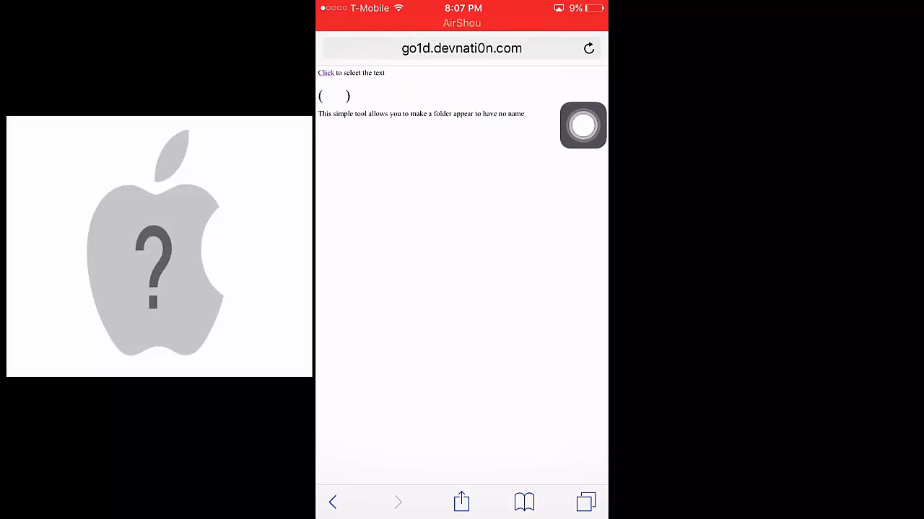
left_click(337, 96)
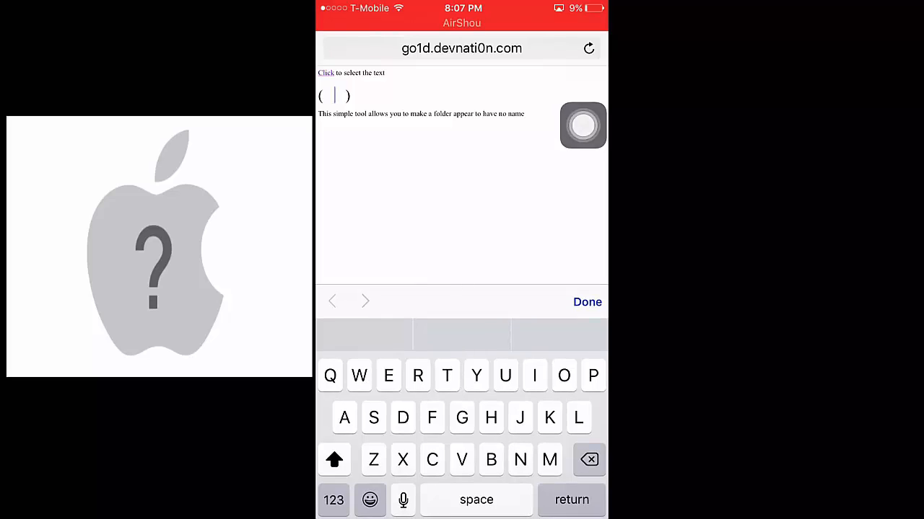
left_click(340, 94)
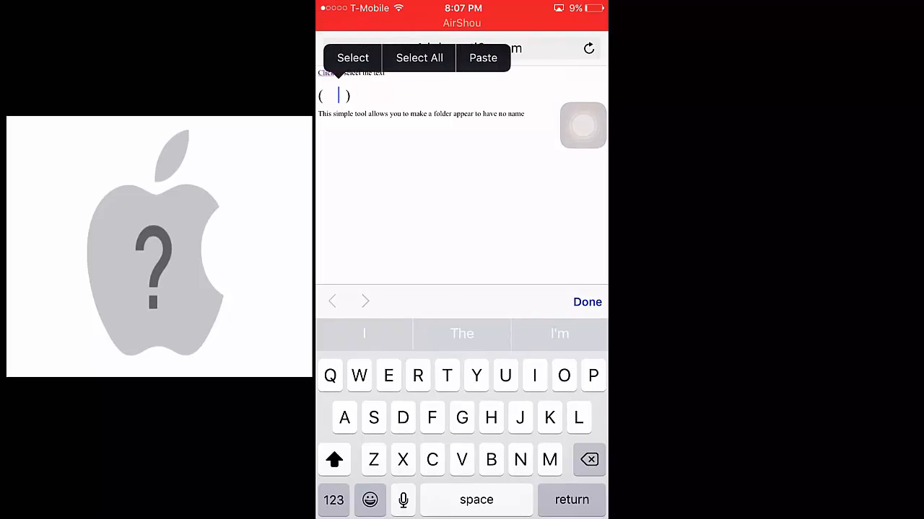
left_click(352, 58)
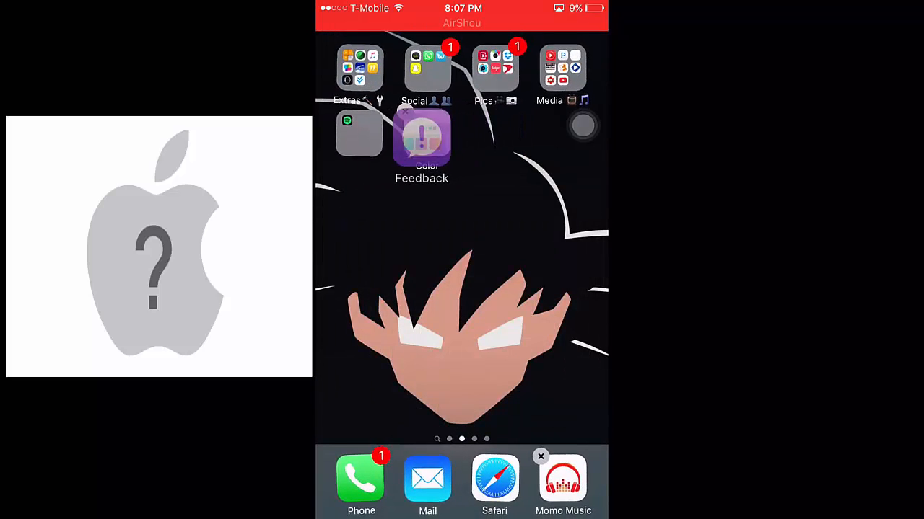
Drop the Color app beside Feedback next to the unnamed folder.
left_click(421, 138)
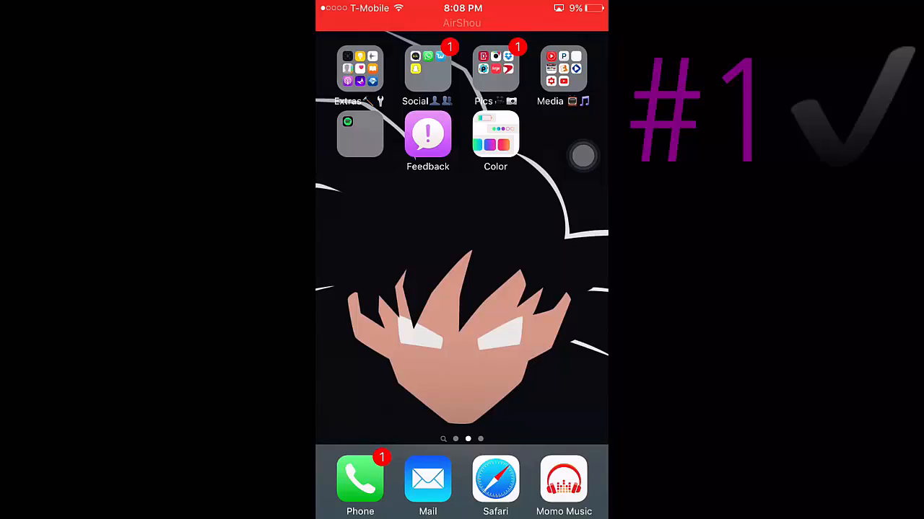
Create a tinted status bar and dock wallpaper from the Spider-Man/Deadpool picture in Color.
left_click(495, 134)
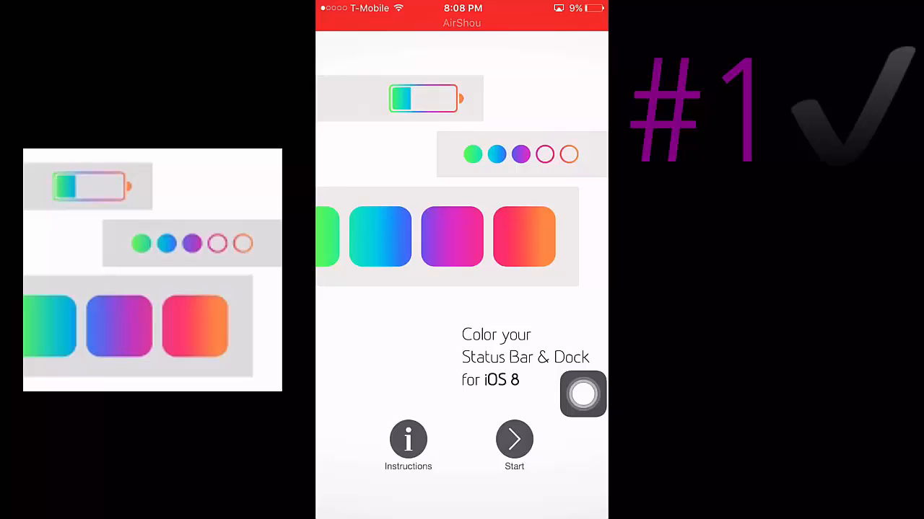
left_click(513, 440)
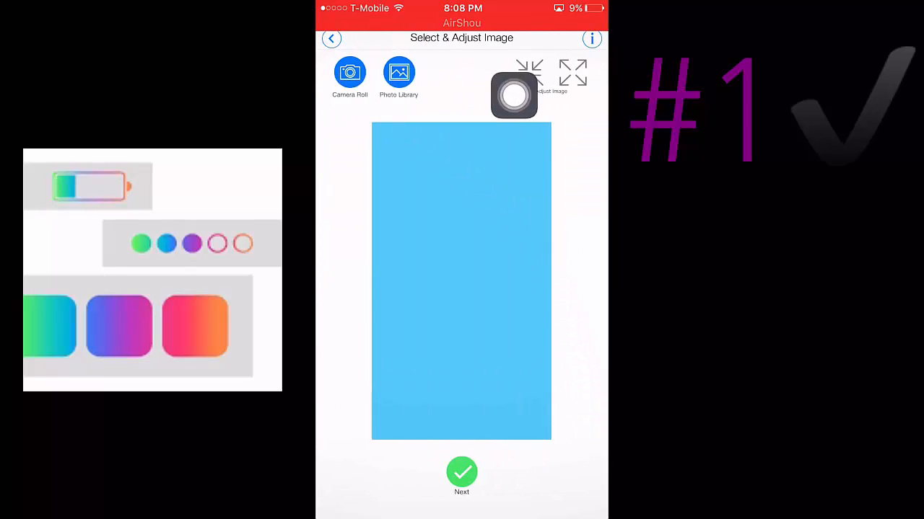
left_click(398, 72)
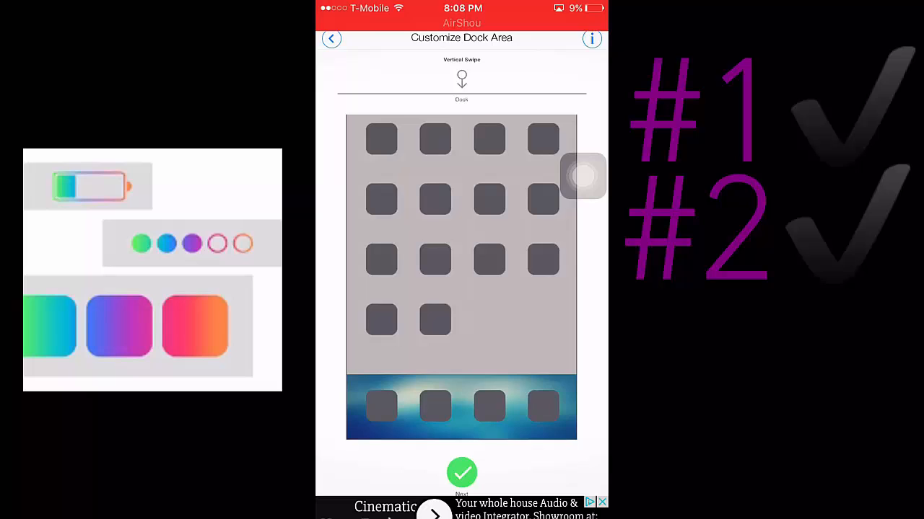
left_click(462, 473)
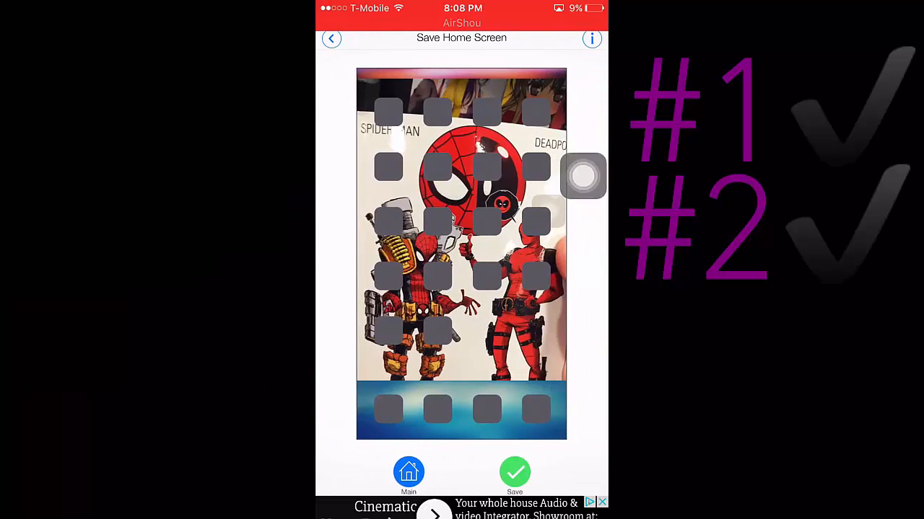
left_click_drag(583, 176, 583, 374)
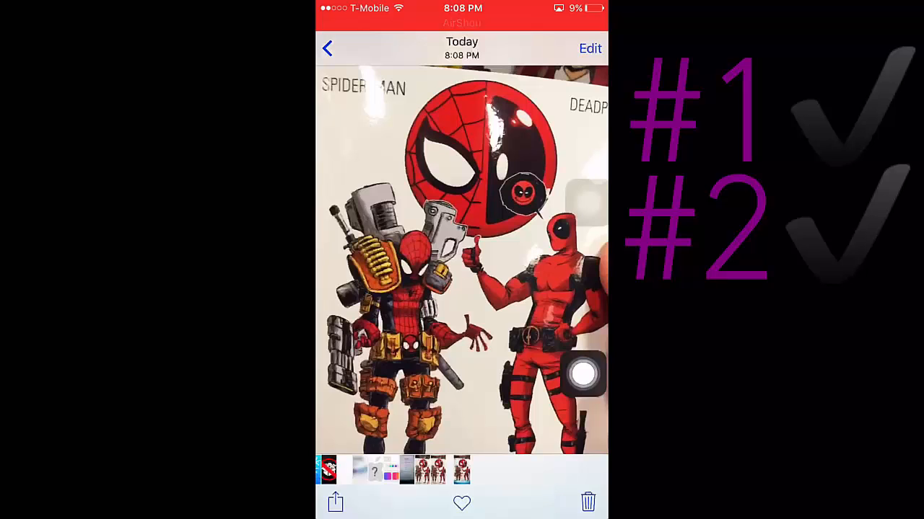
Set the tinted Spider-Man/Deadpool picture as wallpaper on both lock and home screens.
left_click(337, 502)
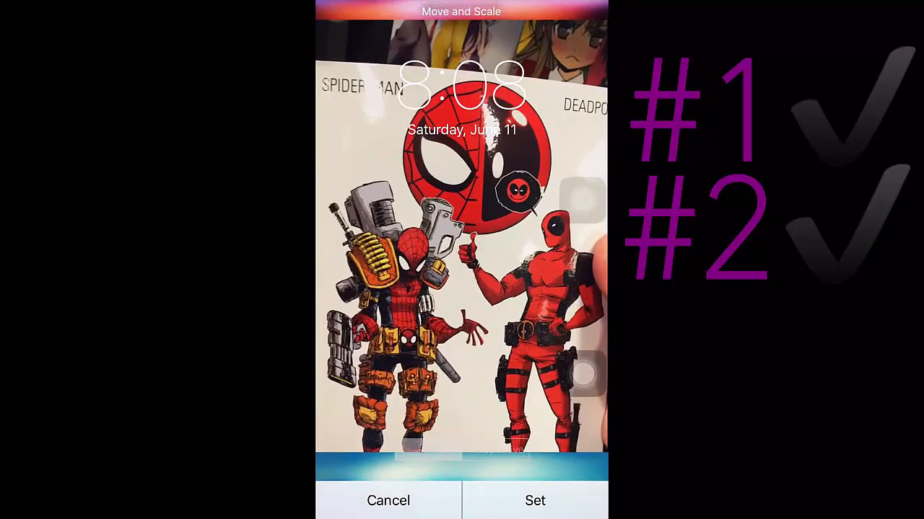
left_click(535, 501)
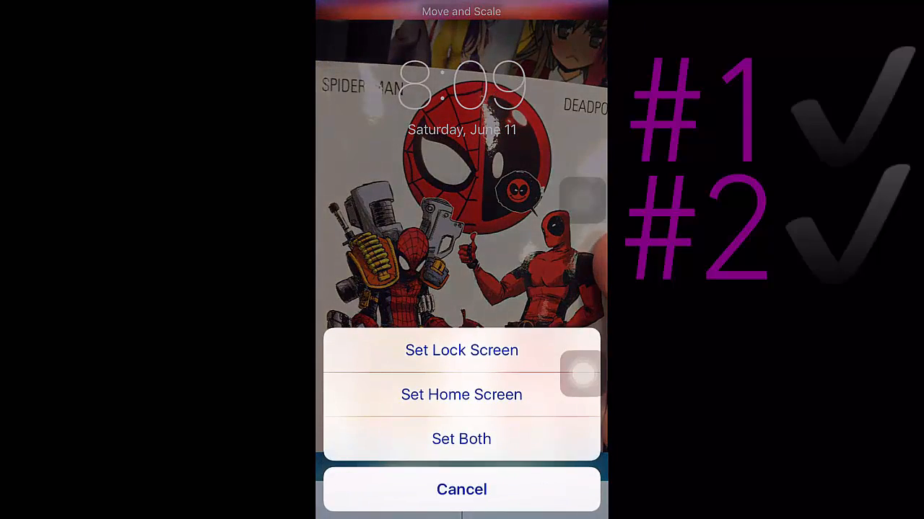
left_click(461, 439)
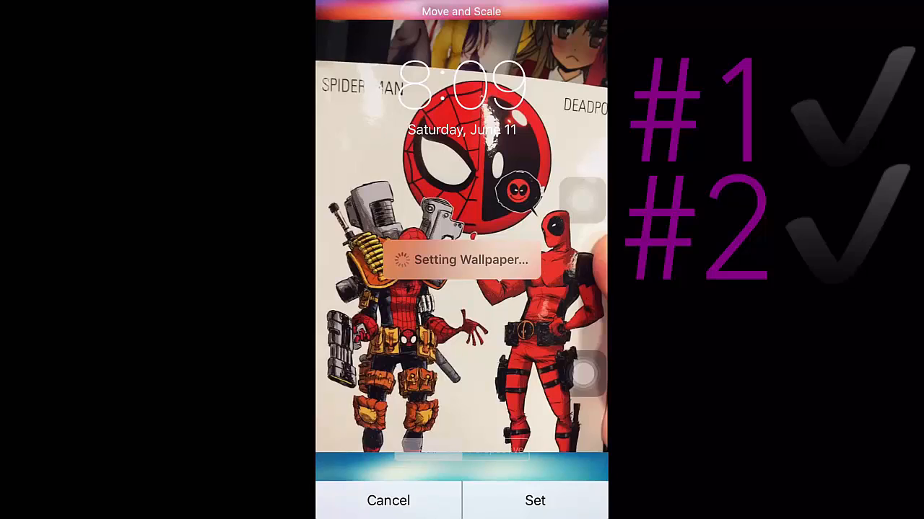
left_click(534, 501)
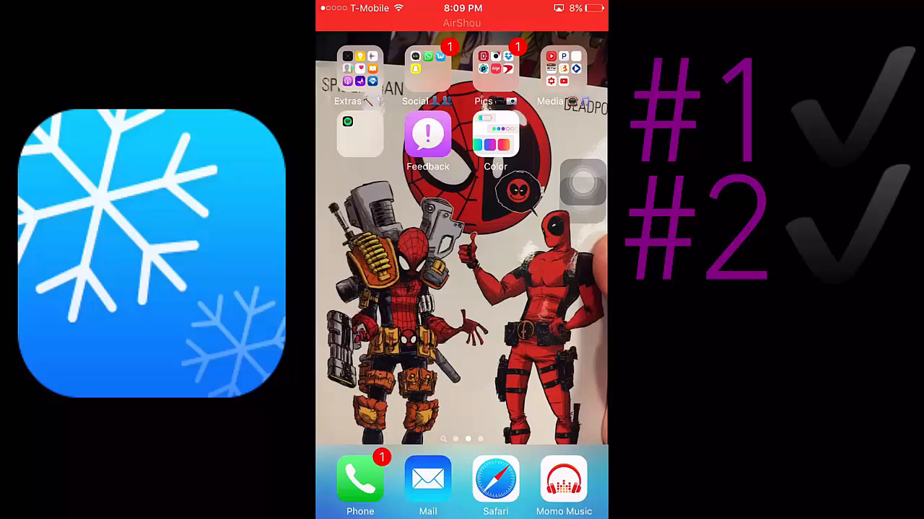
Scroll the iconstyler.space theme list in Safari and install the Alios9 icon theme.
left_click(495, 480)
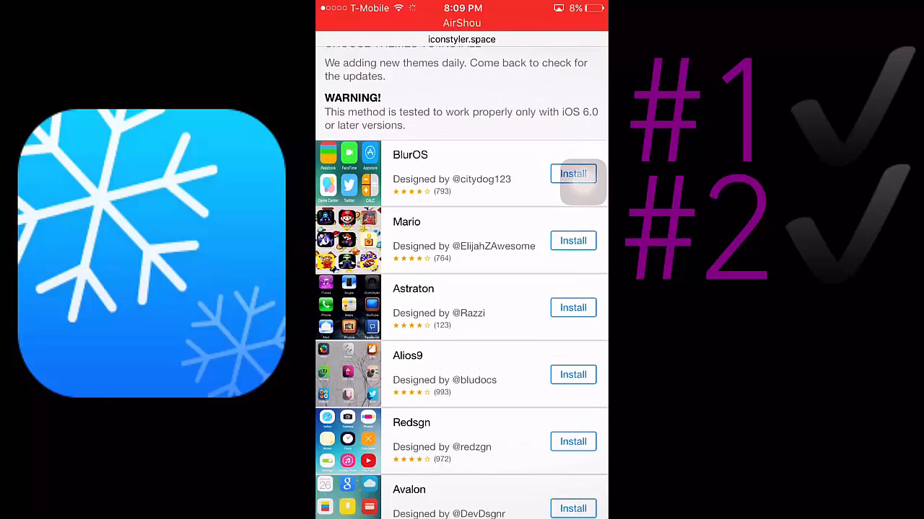
scroll("down", 3)
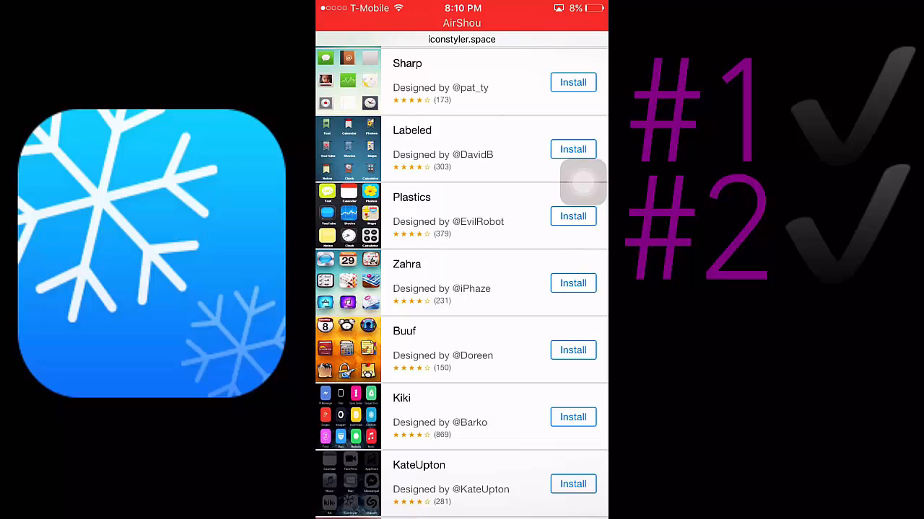
scroll("down", 3)
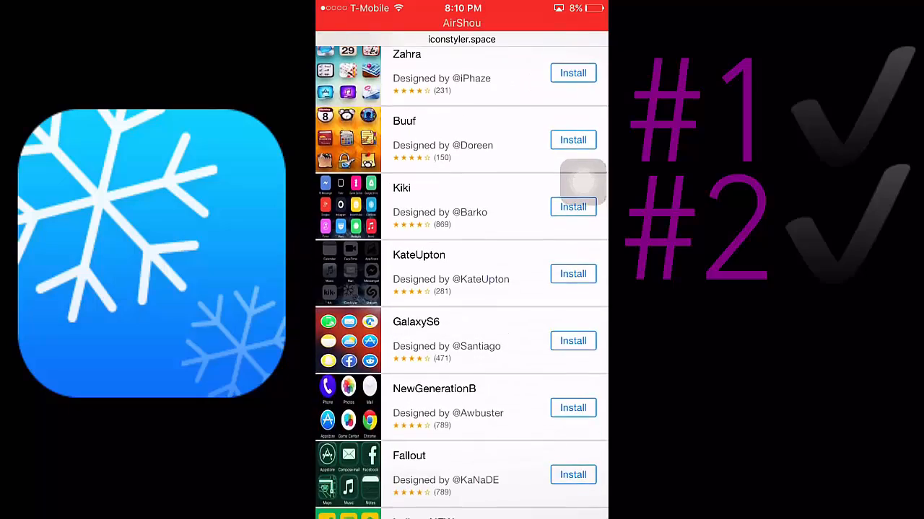
scroll("down", 3)
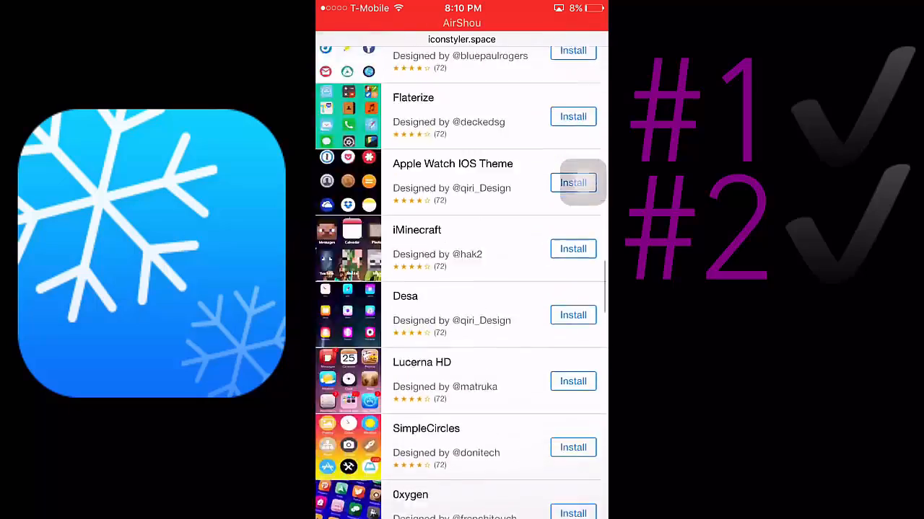
scroll("down", 3)
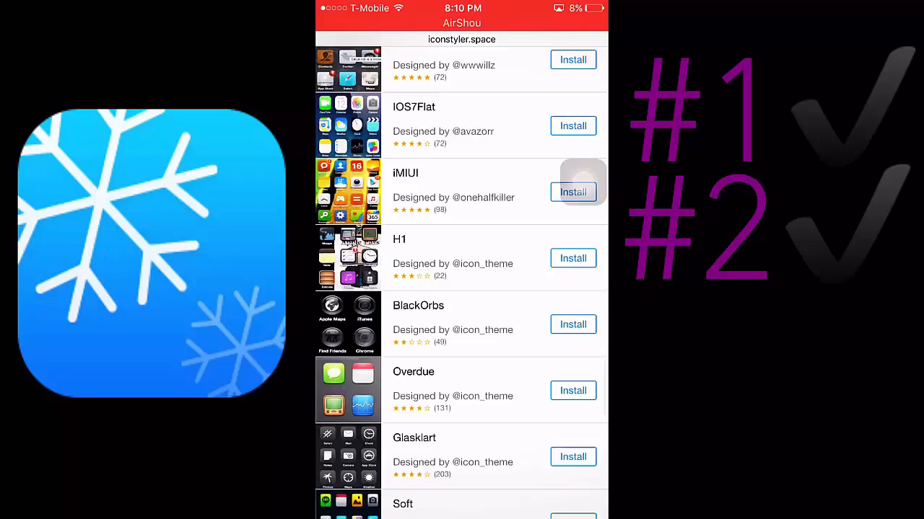
scroll("down", 3)
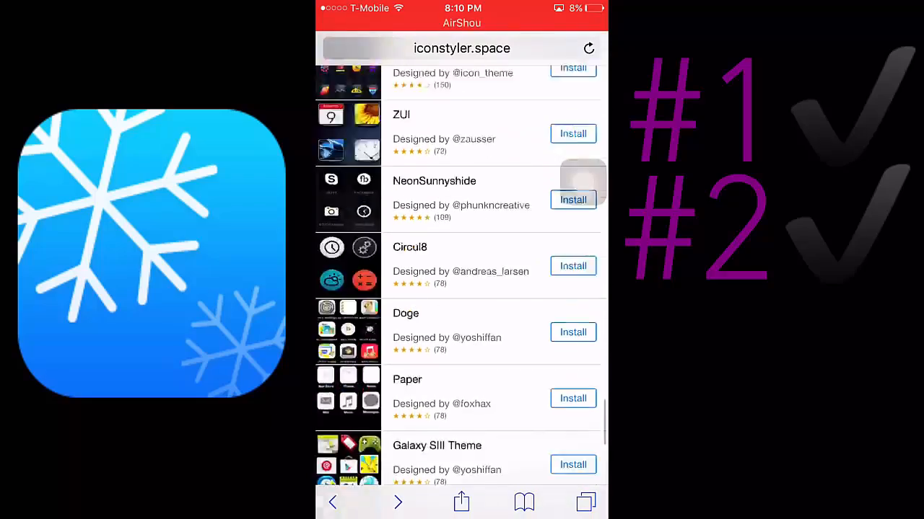
scroll("down", 3)
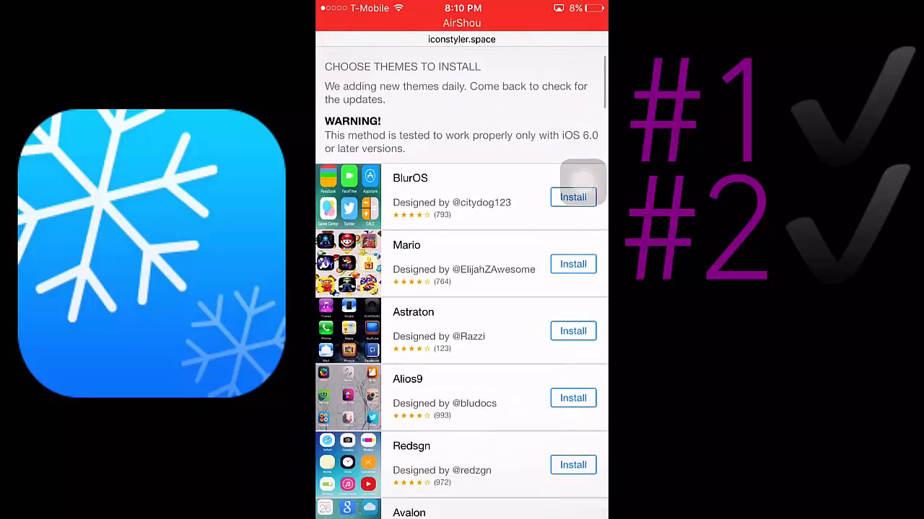
scroll("down", 3)
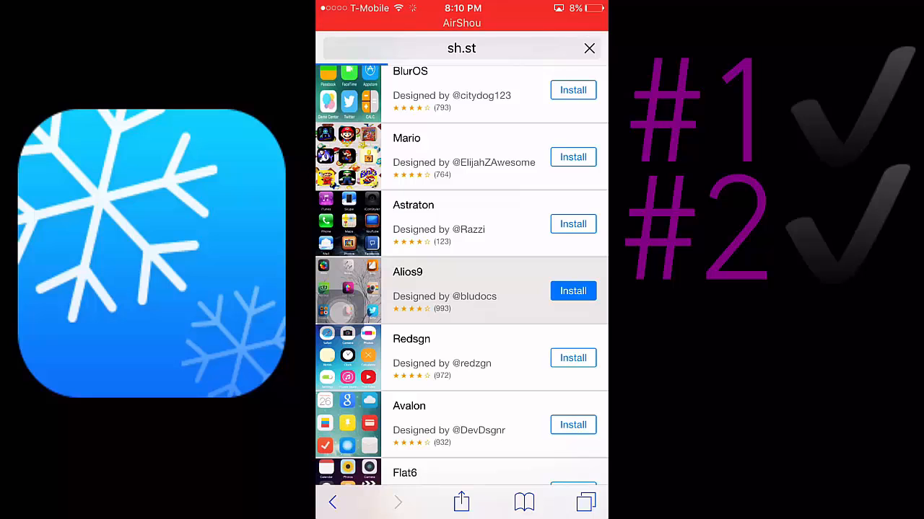
left_click(572, 291)
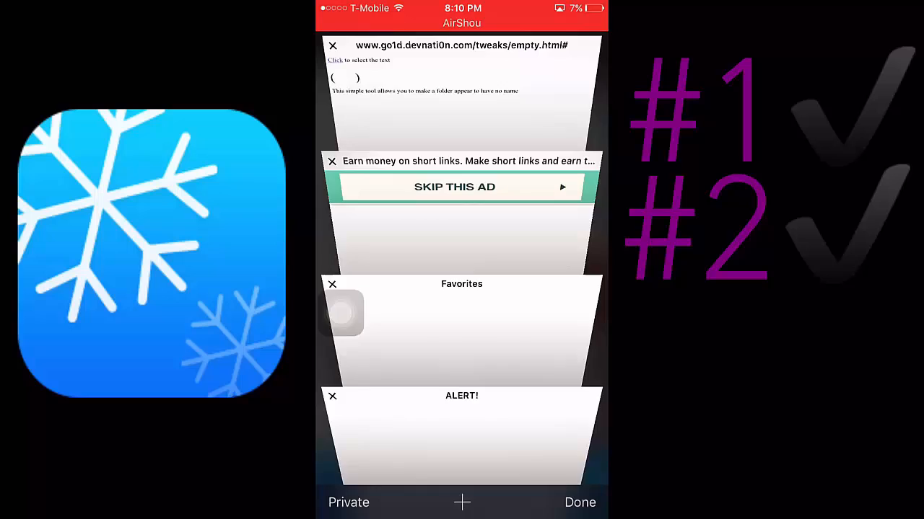
Continue from the ad tab and confirm installing the unverified Alios9 profile.
left_click(580, 502)
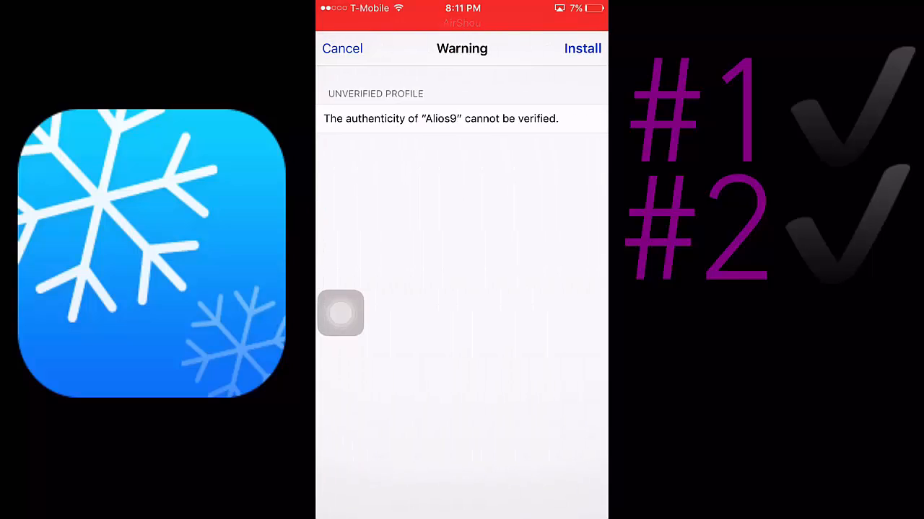
left_click(582, 48)
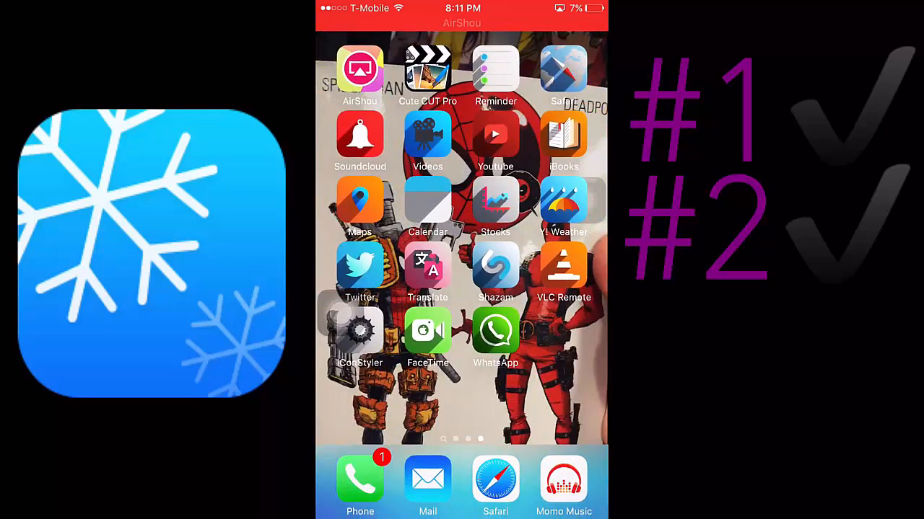
scroll("left", 3)
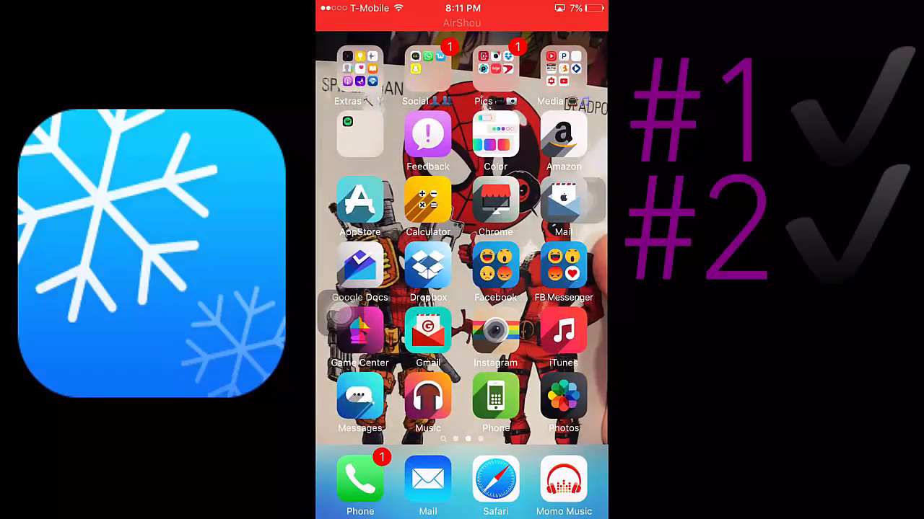
scroll("left", 3)
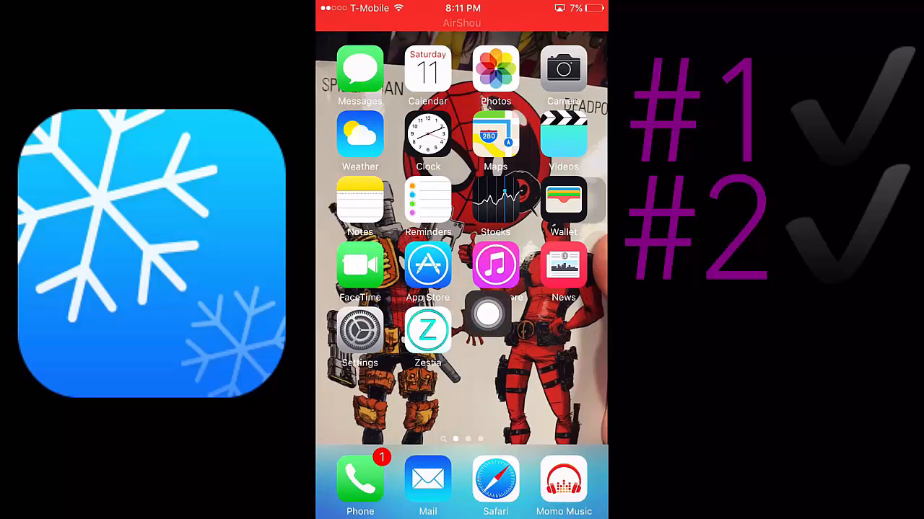
scroll("left", 3)
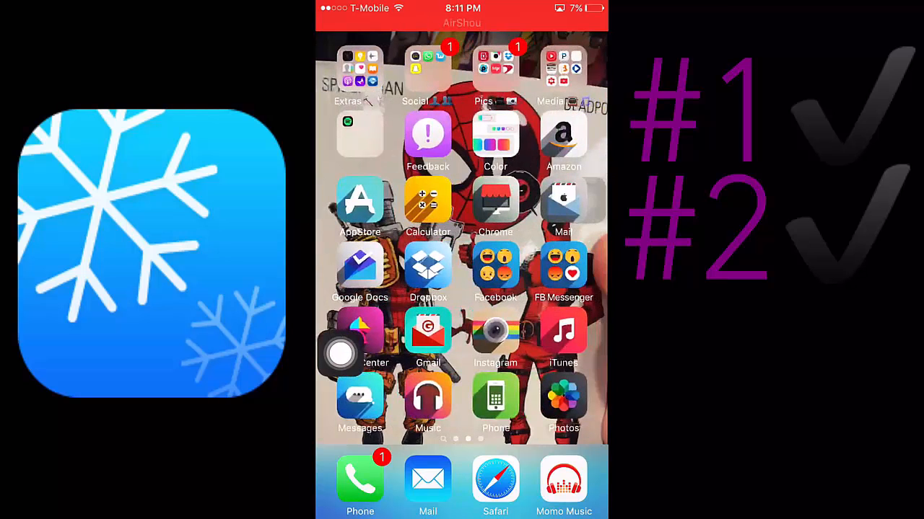